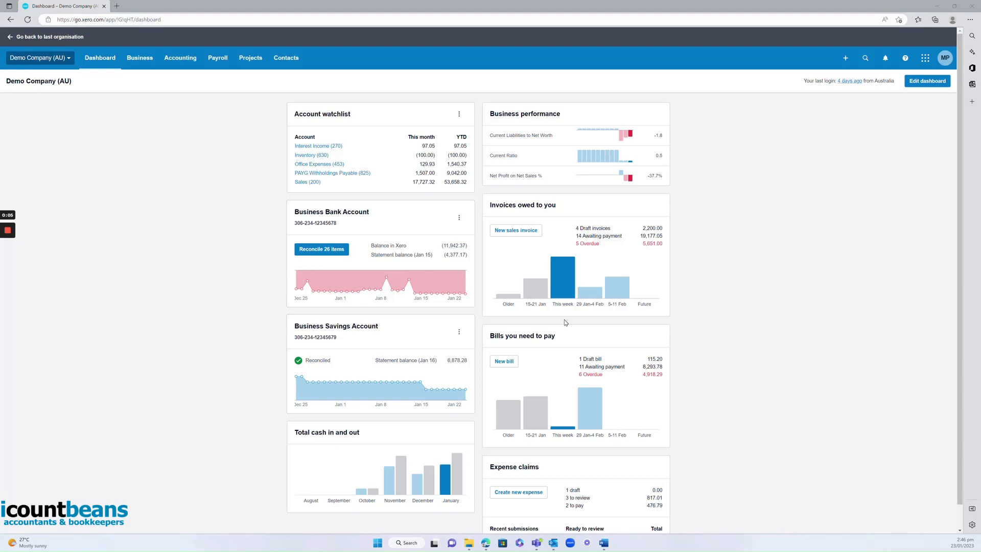
{"action": "mouse_move", "coordinate": [526, 341]}
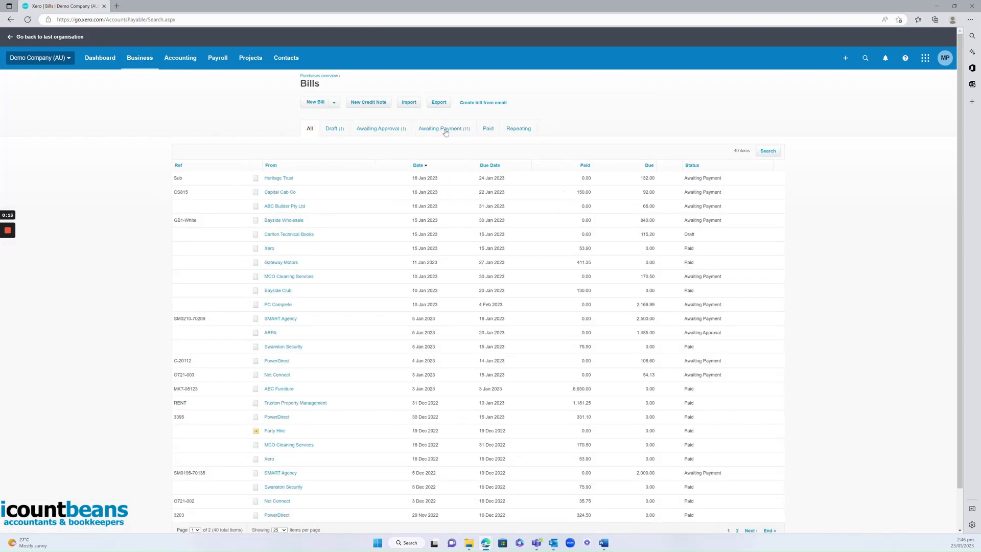
- Filter the Bills list to the Awaiting Payment tab
{"action": "left_click", "coordinate": [437, 132]}
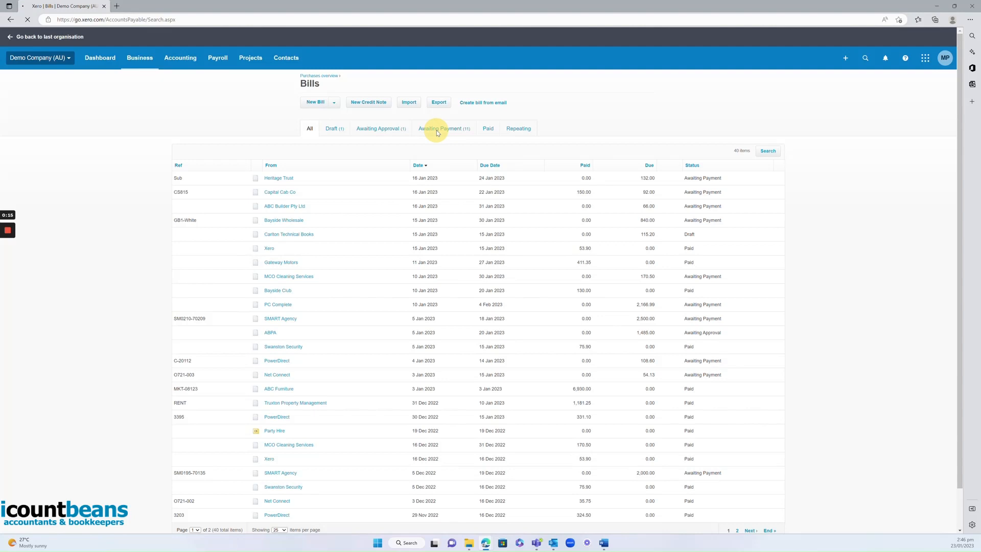
{"action": "left_click", "coordinate": [440, 128]}
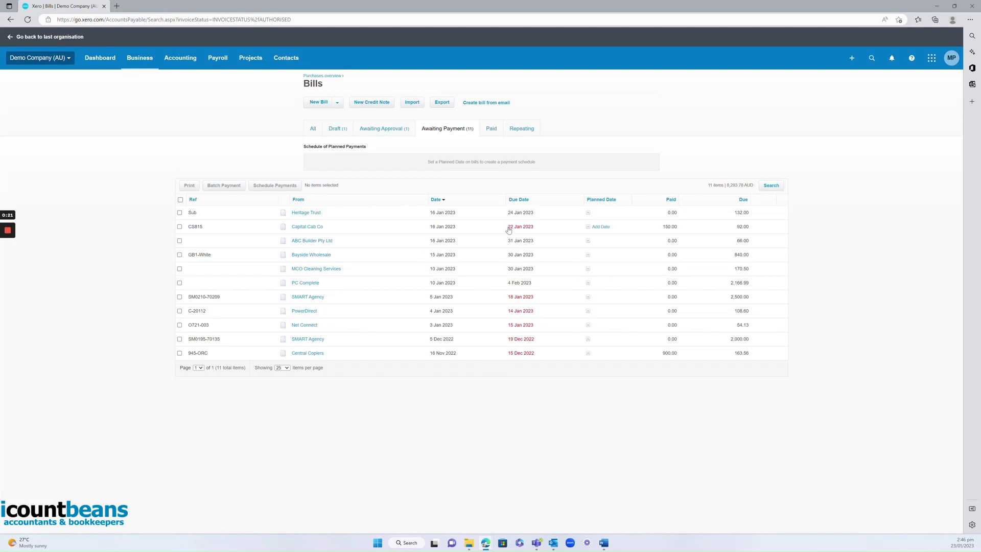
{"action": "mouse_move", "coordinate": [527, 317]}
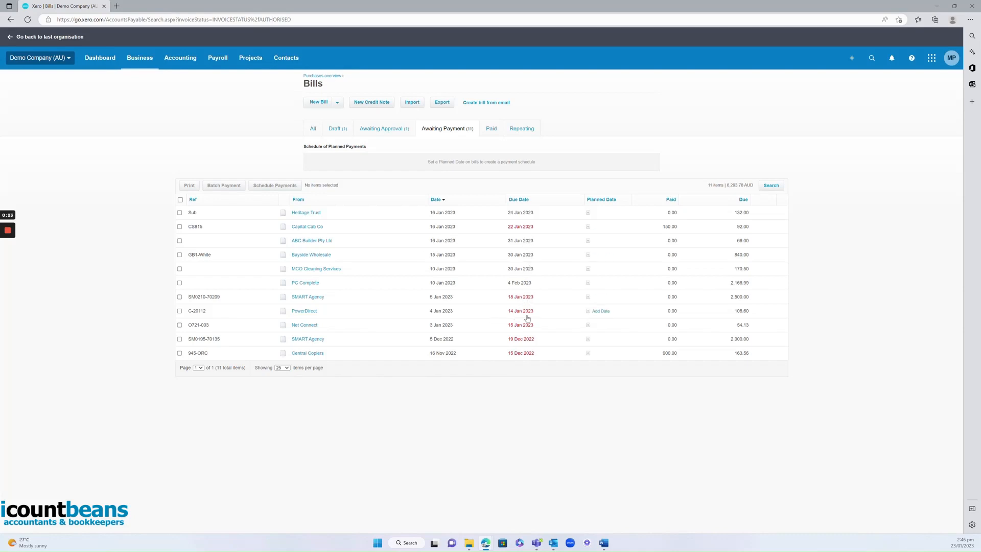
{"action": "mouse_move", "coordinate": [539, 318]}
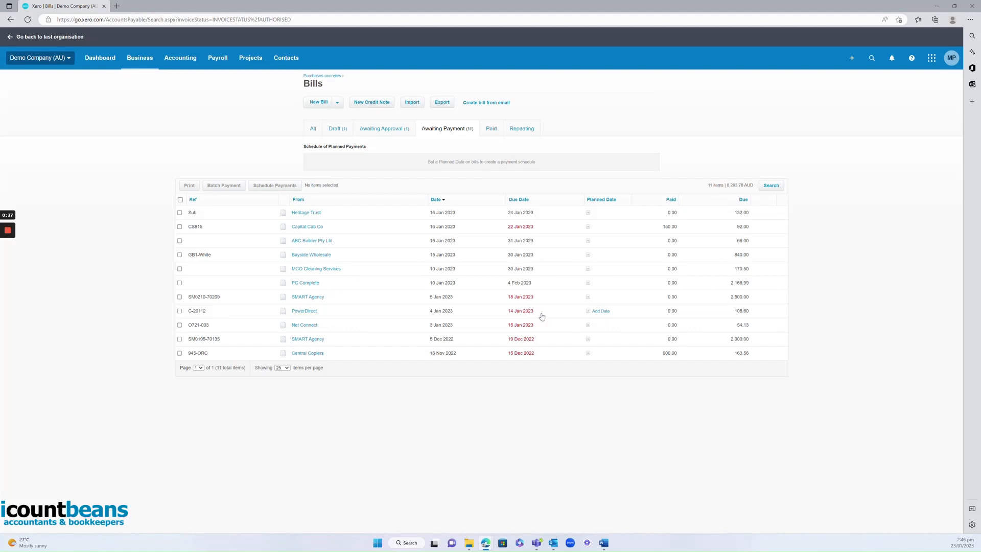
{"action": "mouse_move", "coordinate": [746, 299]}
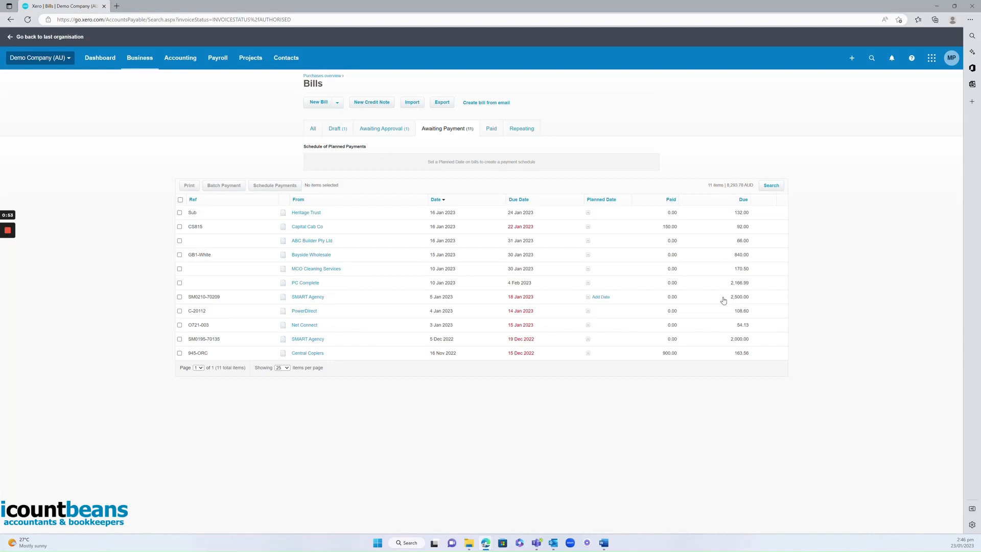
{"action": "mouse_move", "coordinate": [333, 300]}
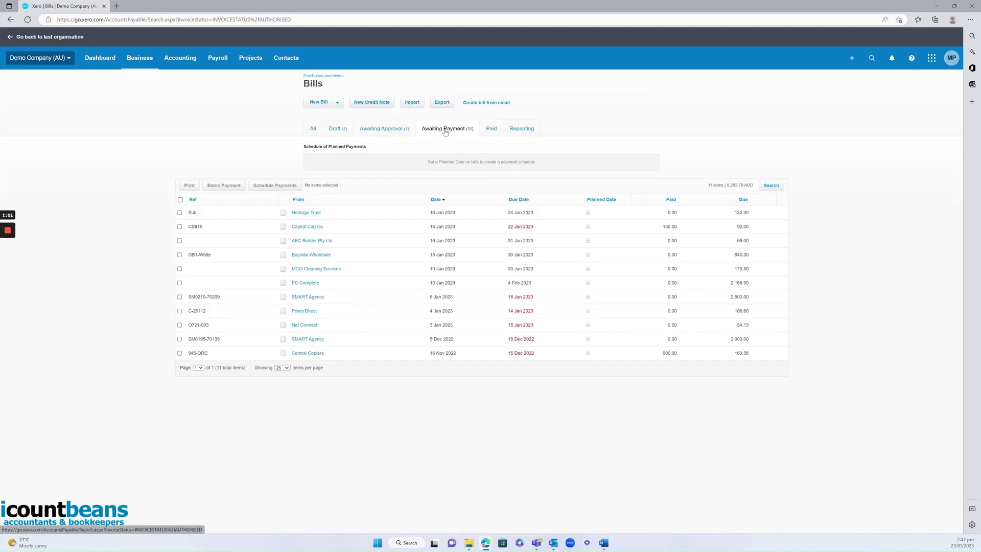
{"action": "mouse_move", "coordinate": [497, 134]}
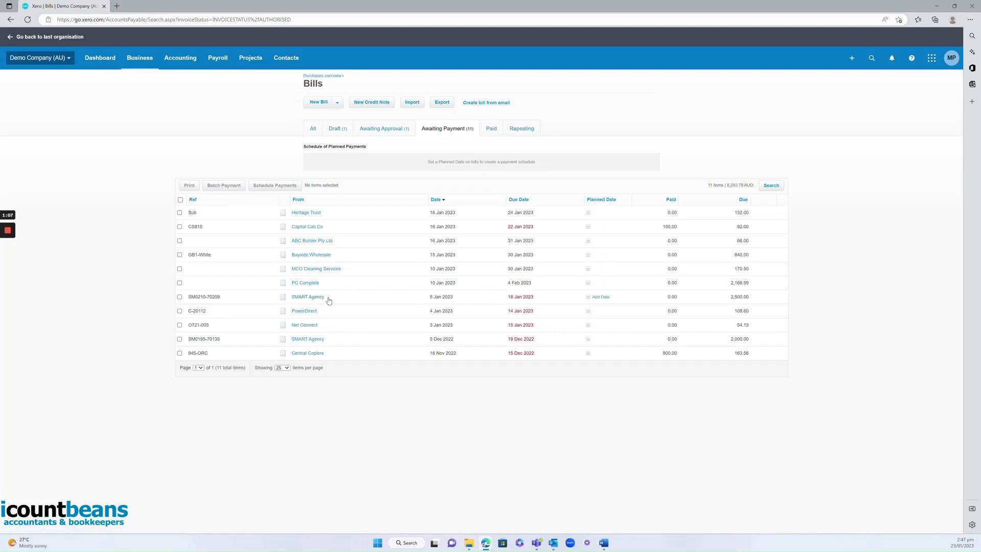
- Open bill SM0210-70209 and set payment date 23 Jan 2023 from Business Bank Account
{"action": "left_click", "coordinate": [307, 296]}
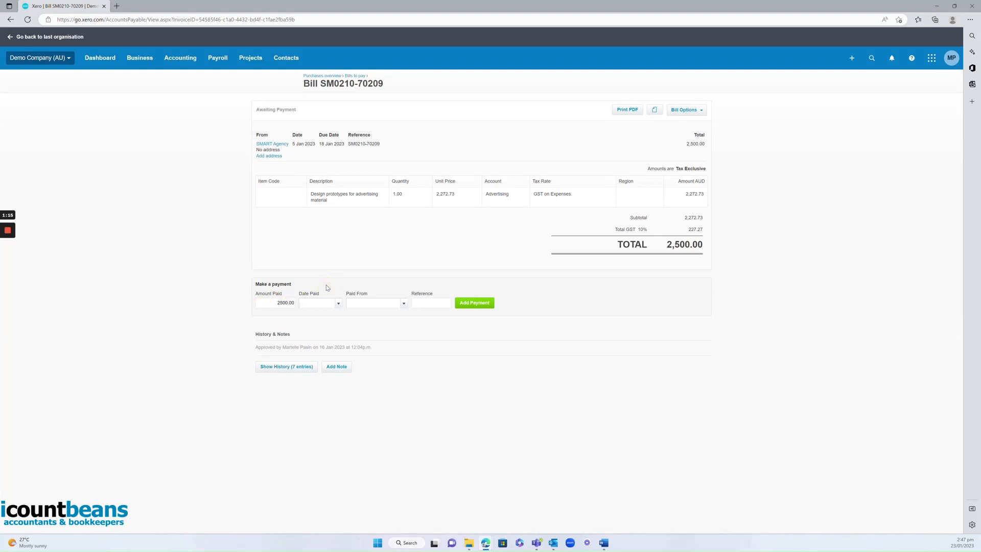
{"action": "left_click", "coordinate": [317, 303]}
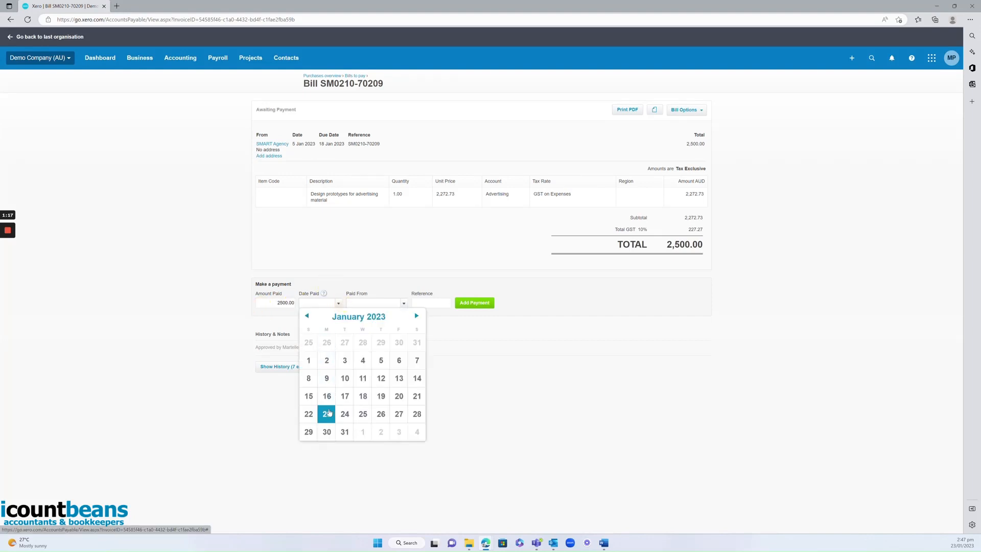
{"action": "left_click", "coordinate": [374, 303]}
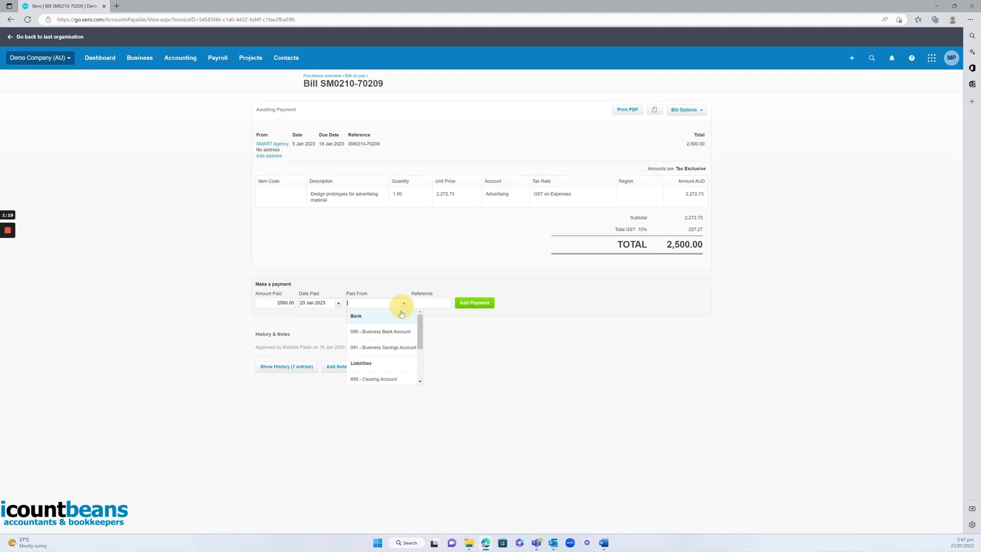
{"action": "left_click", "coordinate": [380, 332]}
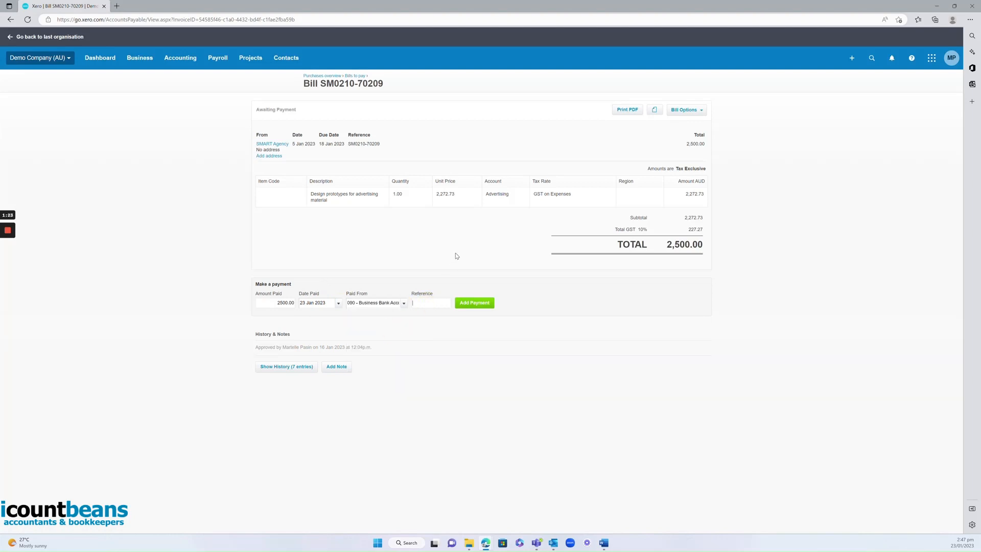
- Enter reference 'INV' and add the 2,500.00 payment to the bill
{"action": "type", "text": "INV3023"}
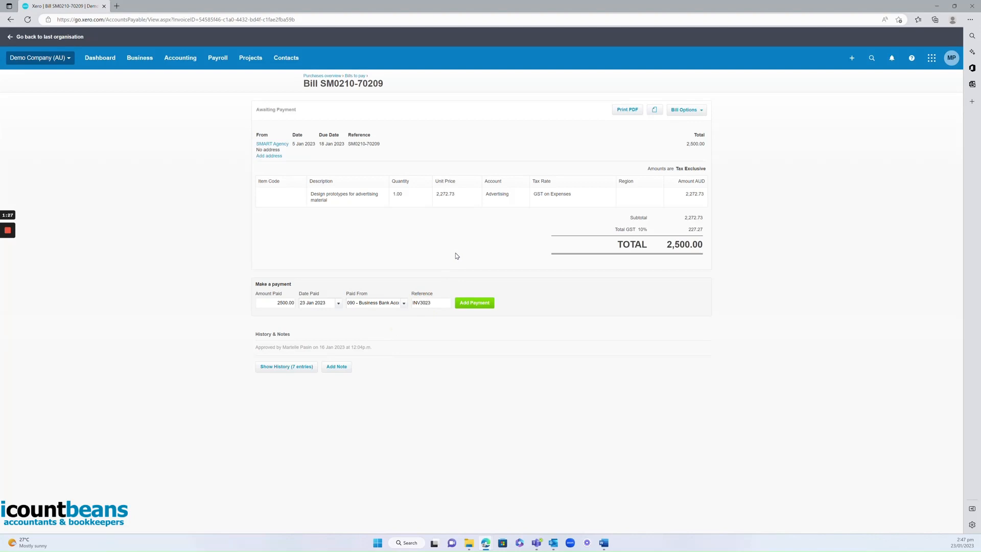
{"action": "left_click", "coordinate": [474, 302]}
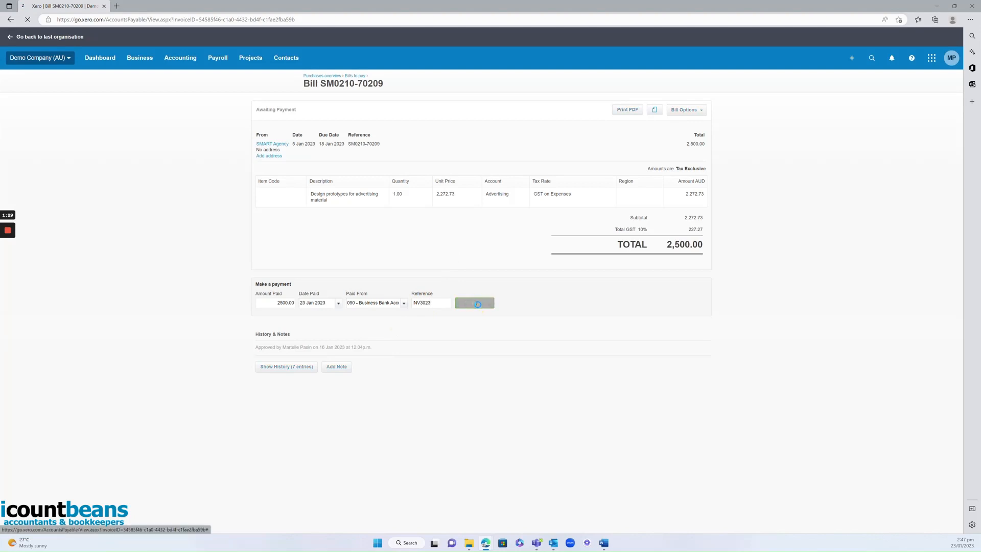
{"action": "left_click", "coordinate": [474, 303]}
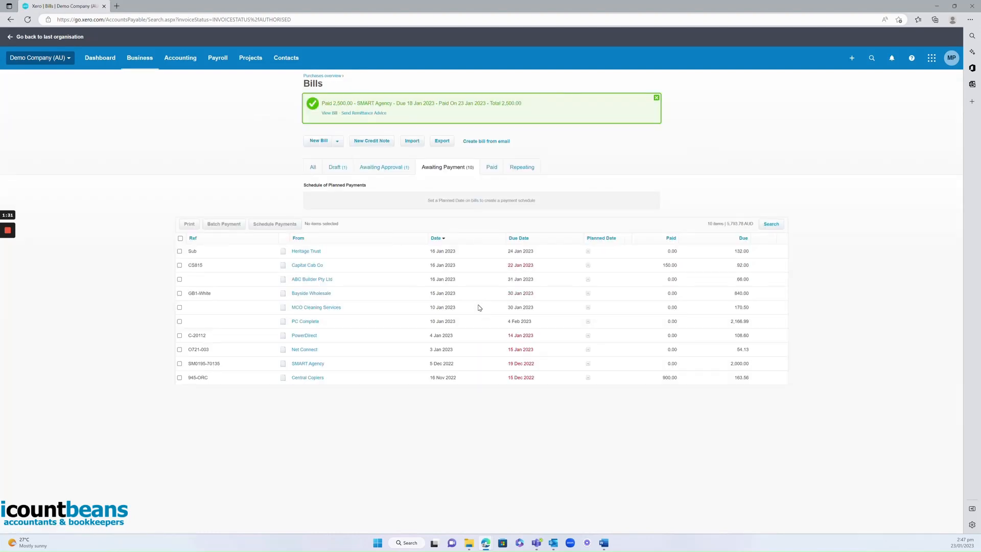
- Email remittance advice to the SMART Agency address with a copy to yourself
{"action": "left_click", "coordinate": [363, 113]}
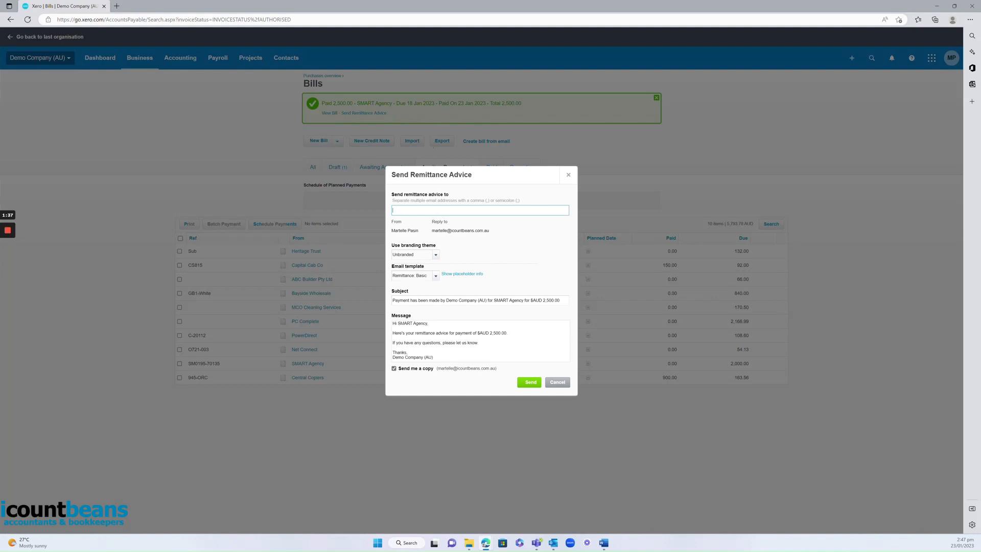
{"action": "type", "text": "ad"}
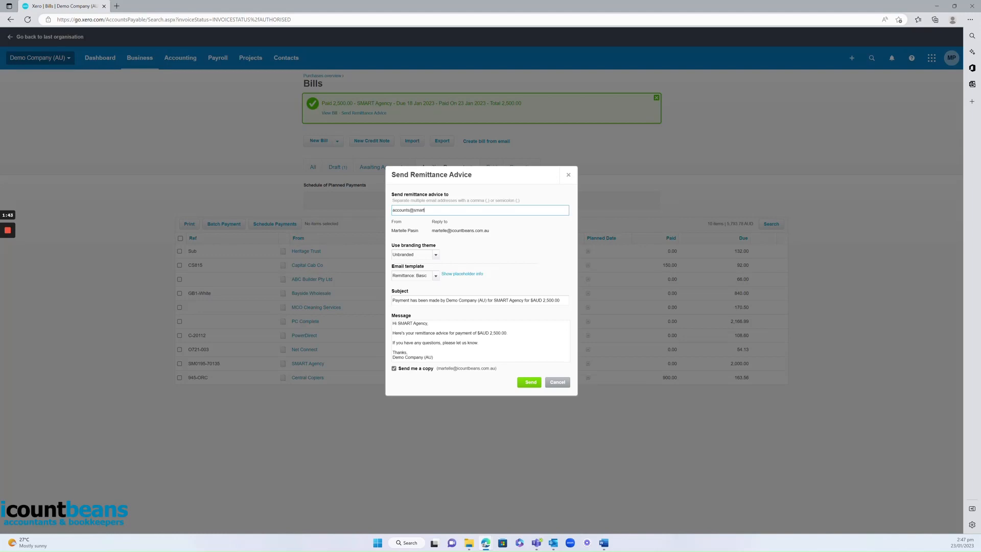
{"action": "type", "text": "agency.com"}
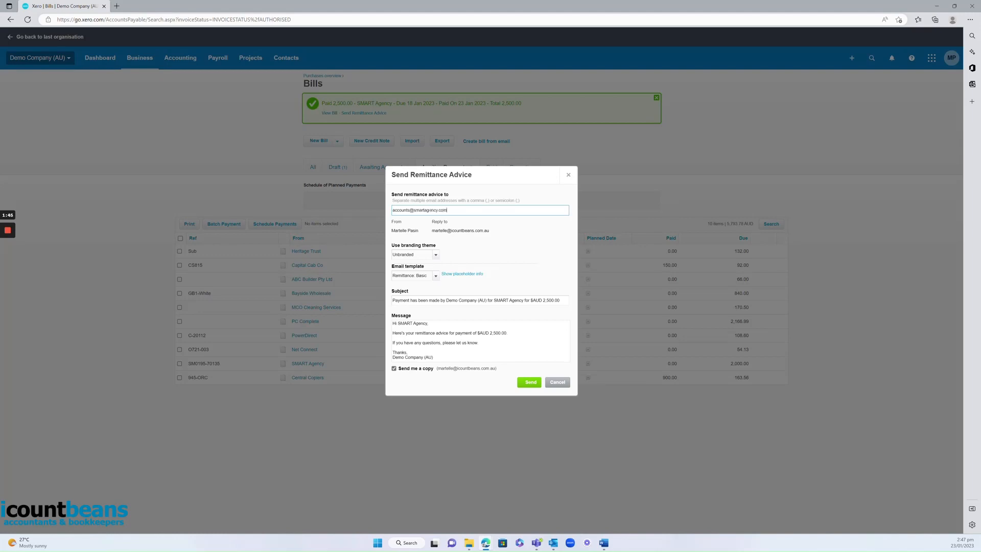
{"action": "mouse_move", "coordinate": [425, 321]}
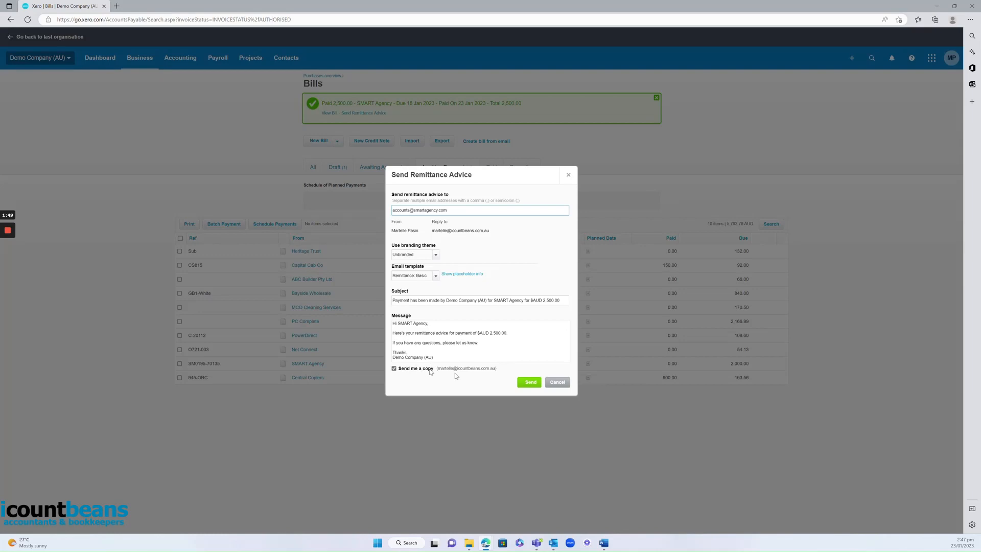
{"action": "left_click", "coordinate": [529, 382]}
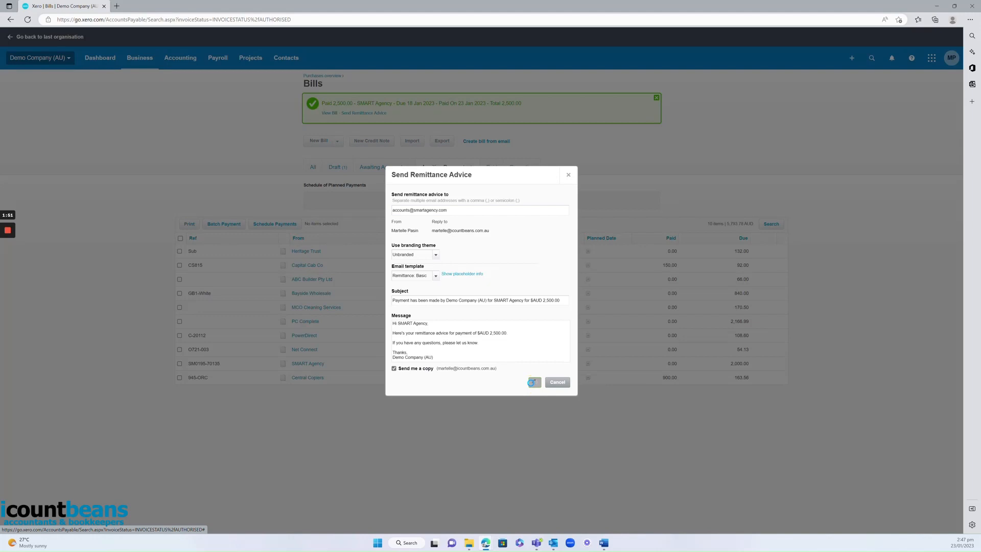
{"action": "left_click", "coordinate": [533, 382]}
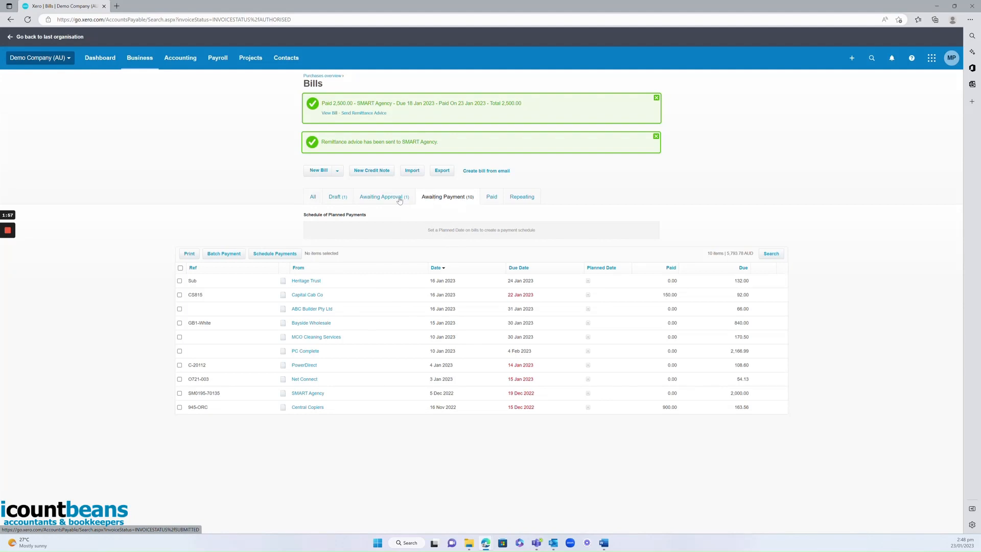
{"action": "left_click", "coordinate": [490, 196]}
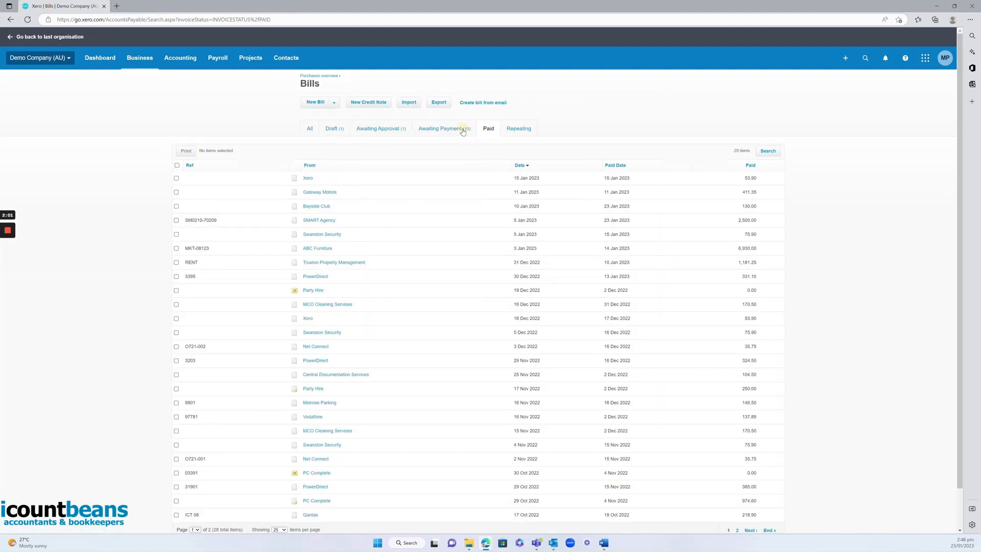
{"action": "left_click", "coordinate": [442, 128]}
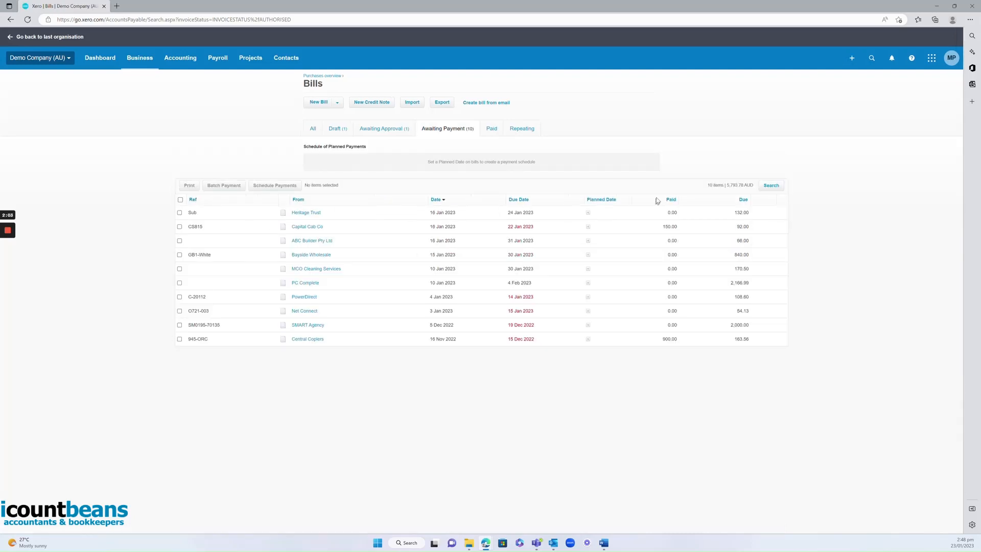